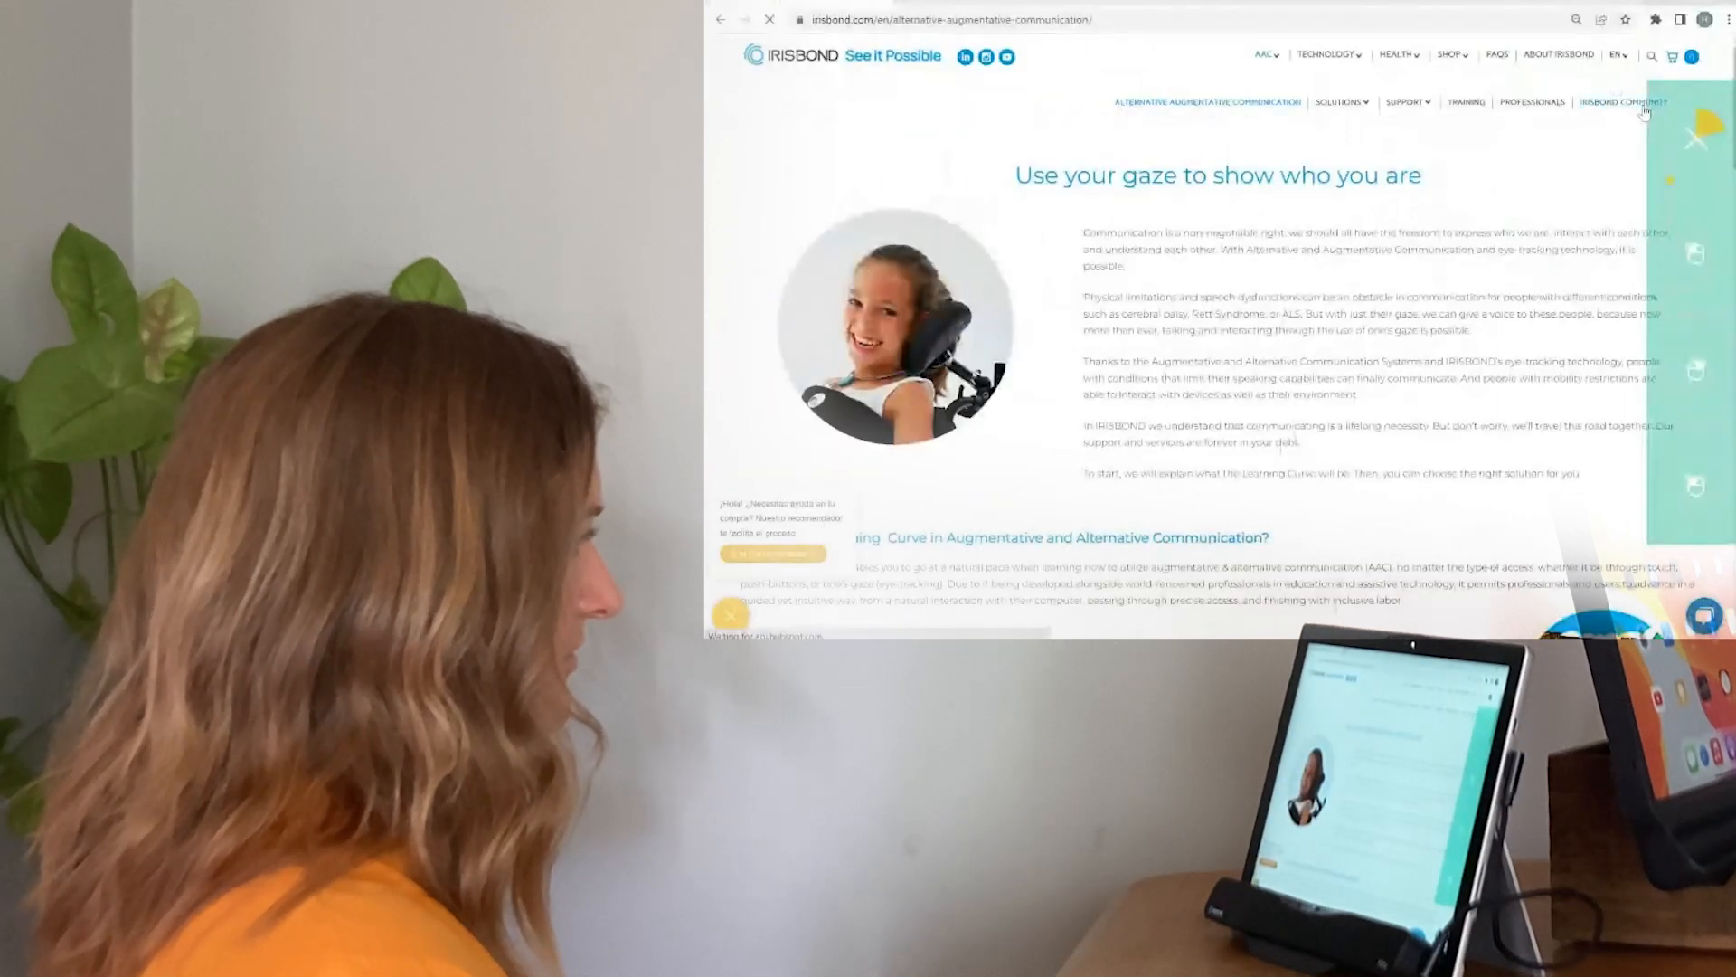
Launch the Hiru eye-tracker app so its start screen with Settings, Calibration and Help appears.
click(1624, 101)
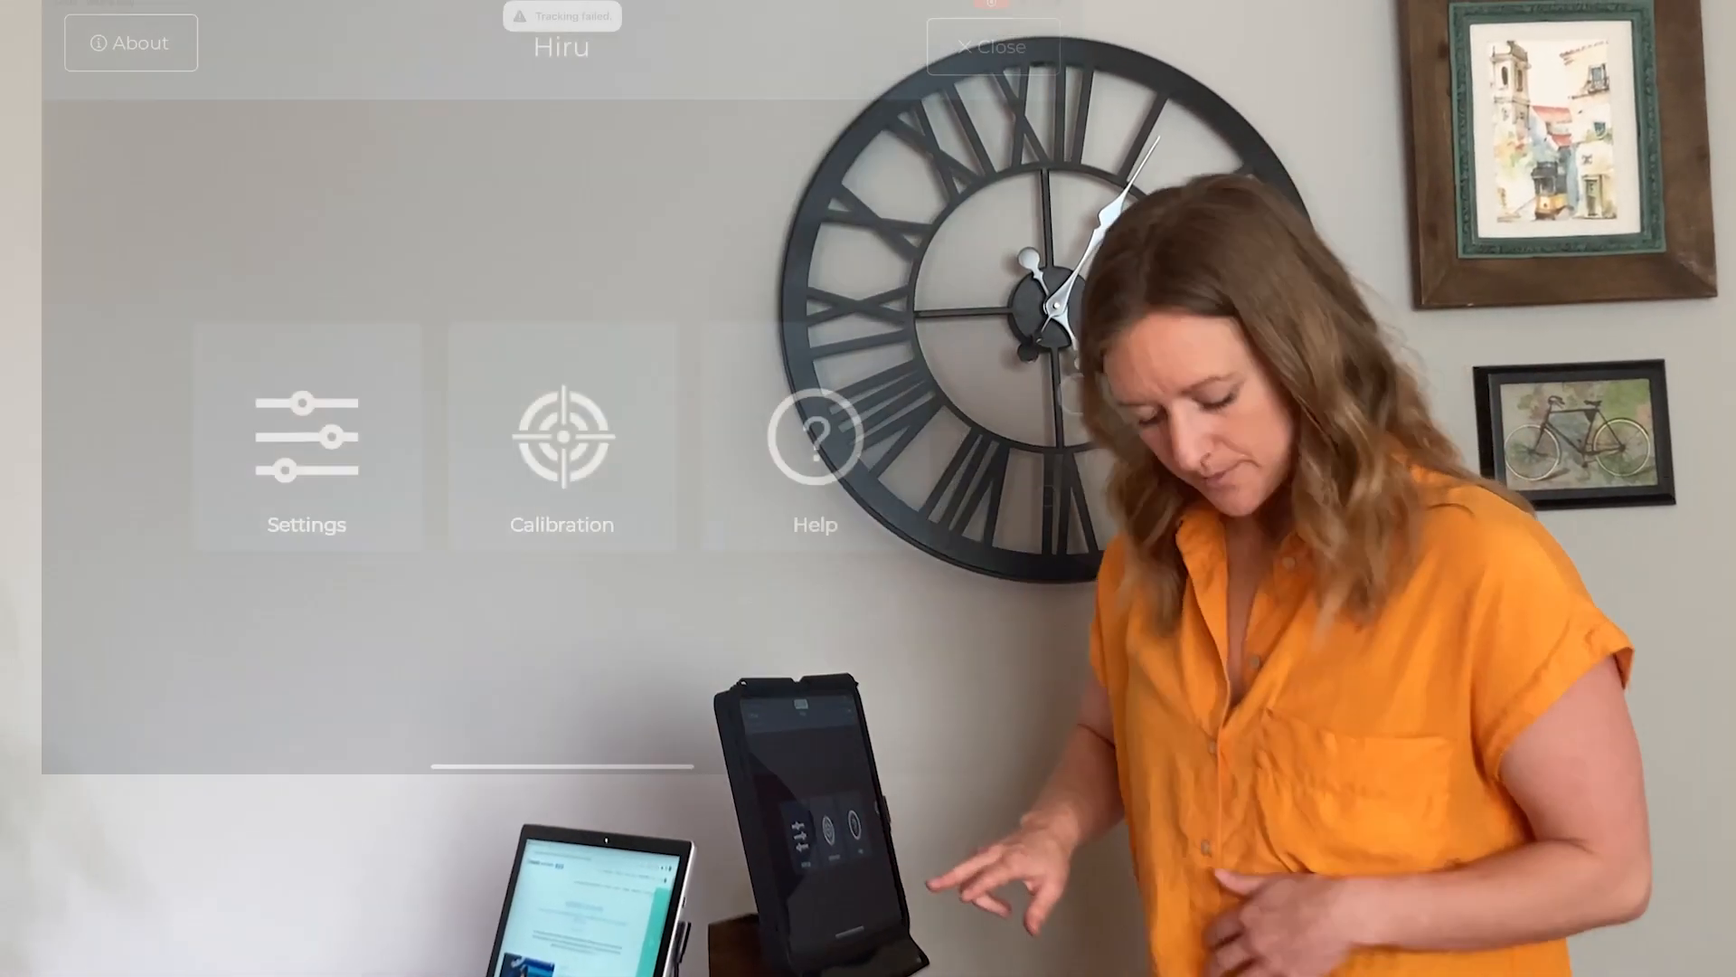
Run a calibration with the chosen point count until it reports finishing successfully.
click(561, 438)
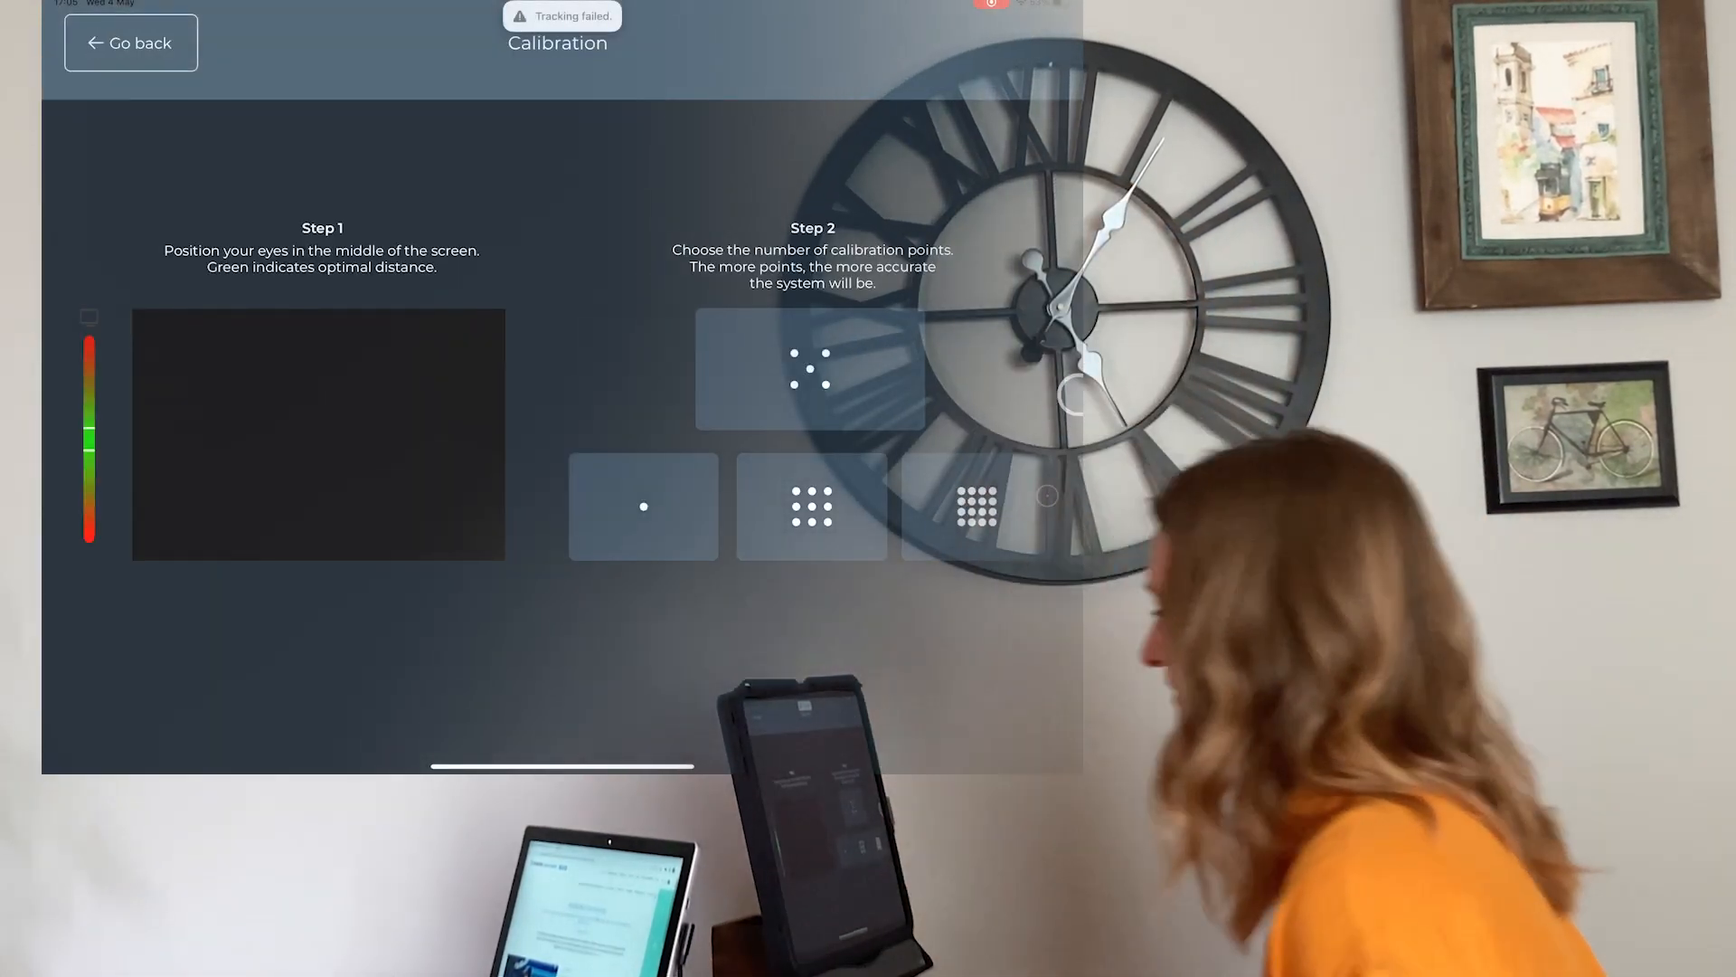
click(810, 369)
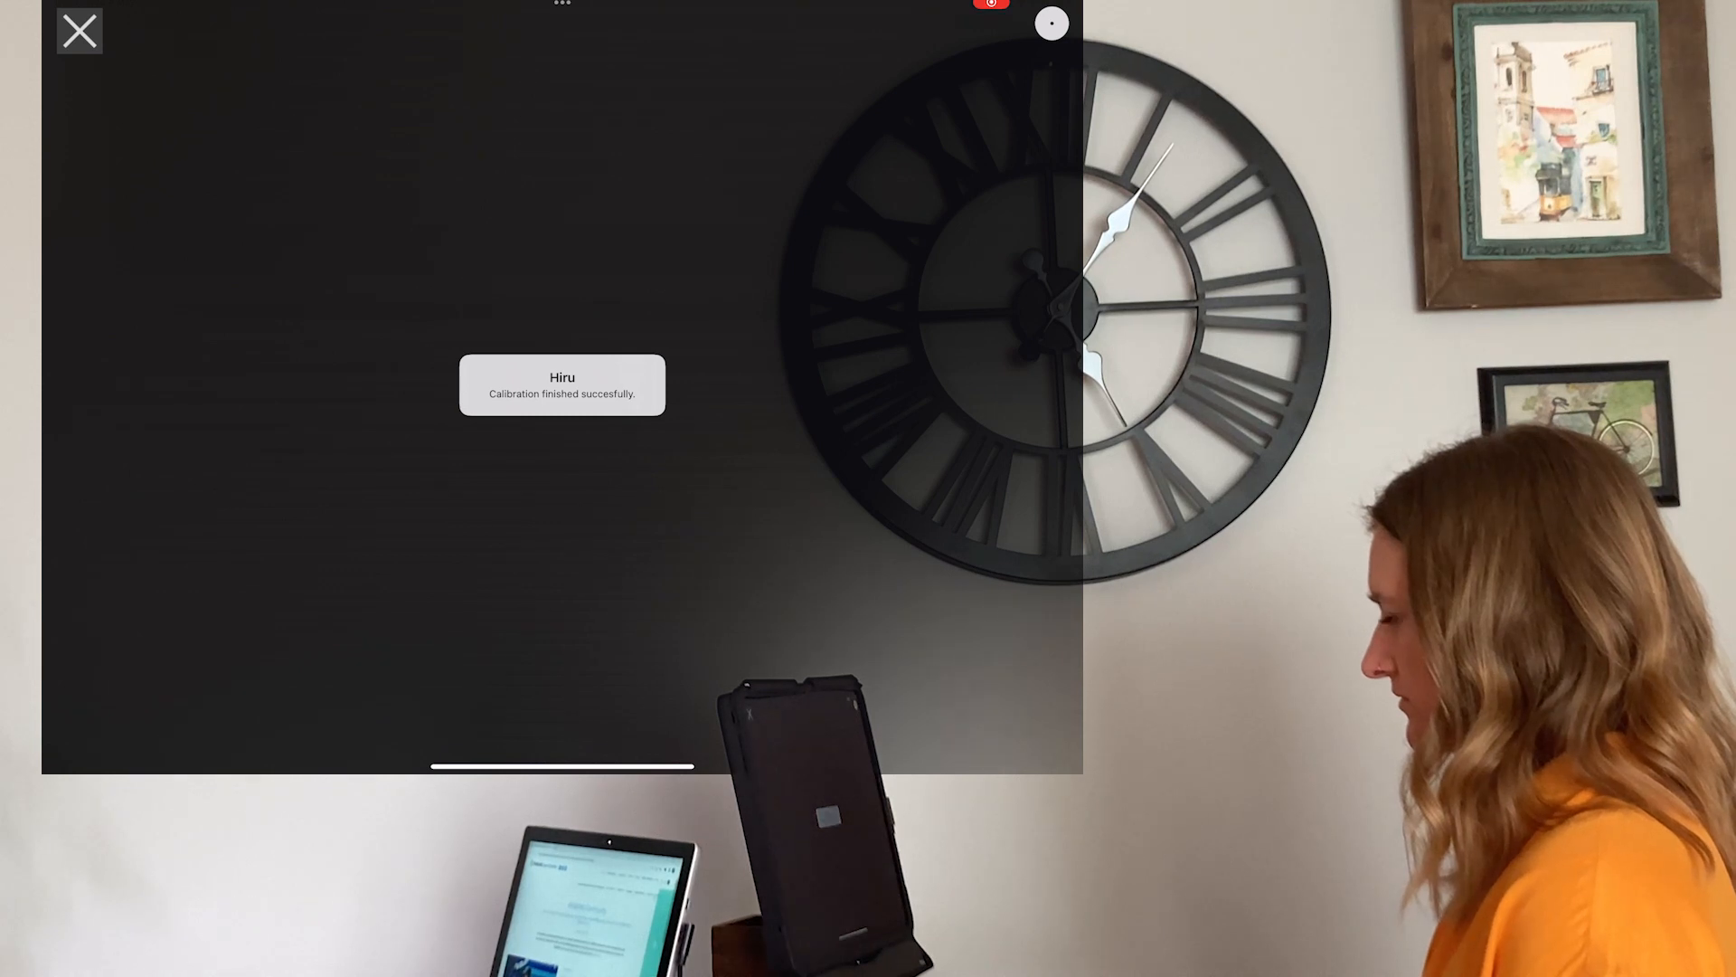
click(78, 31)
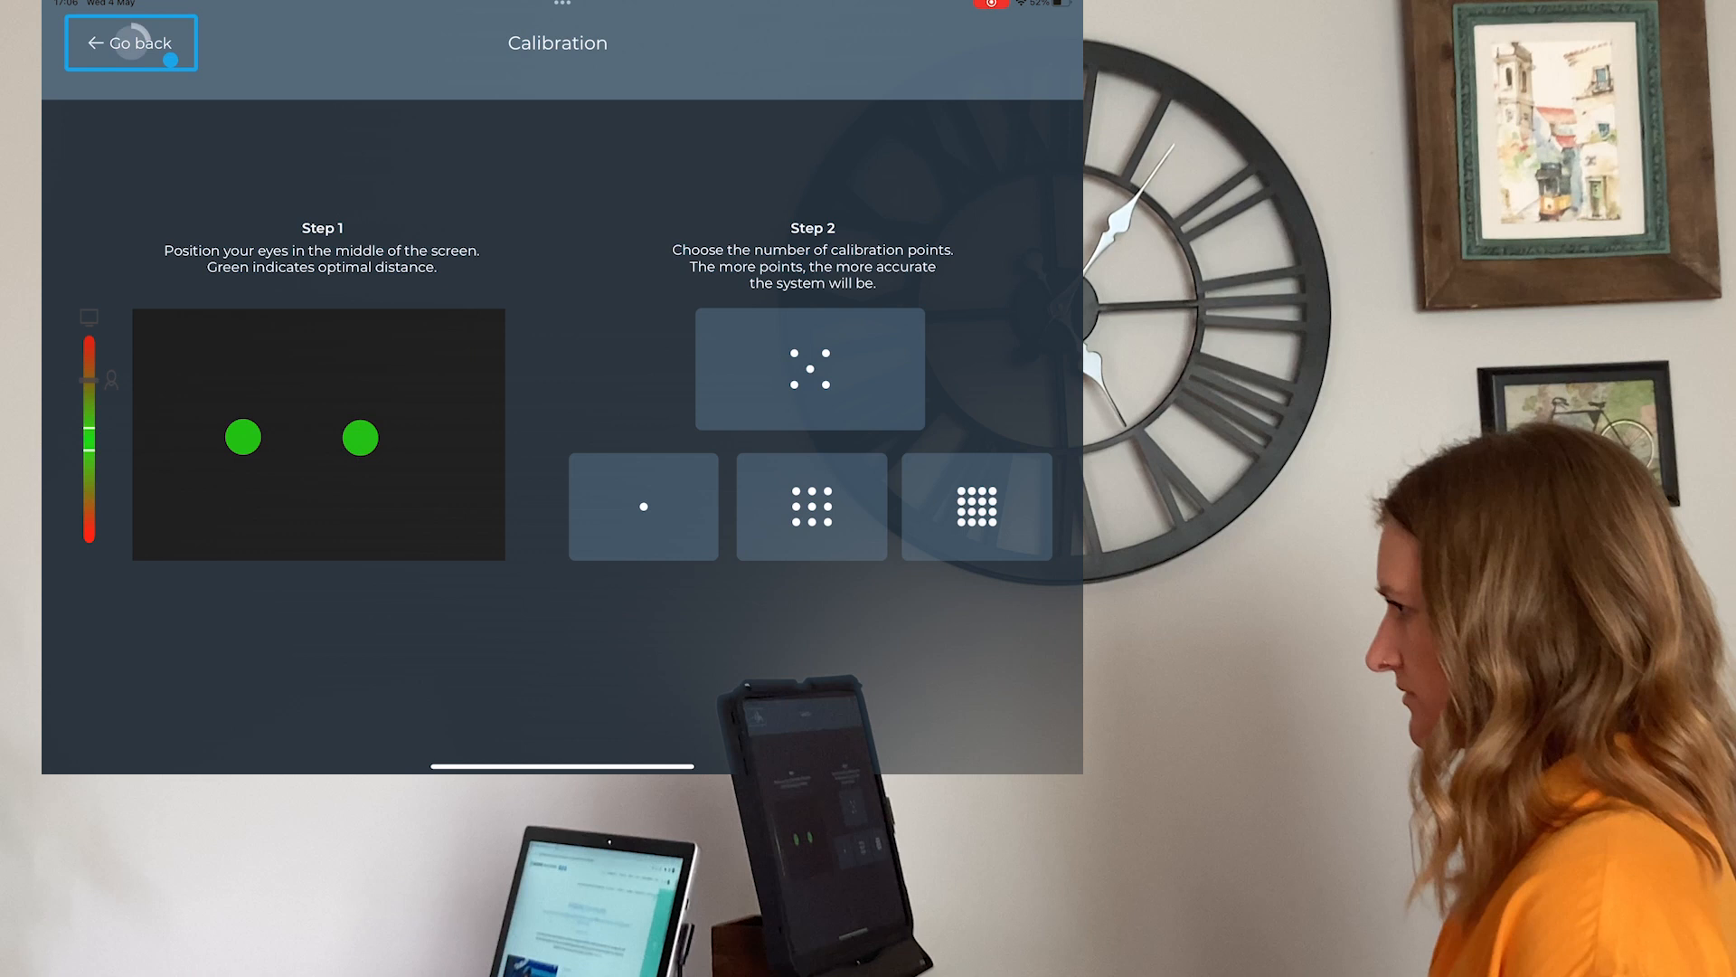
Return to Hiru's start screen and close the app to reach the iPad home screen.
click(130, 42)
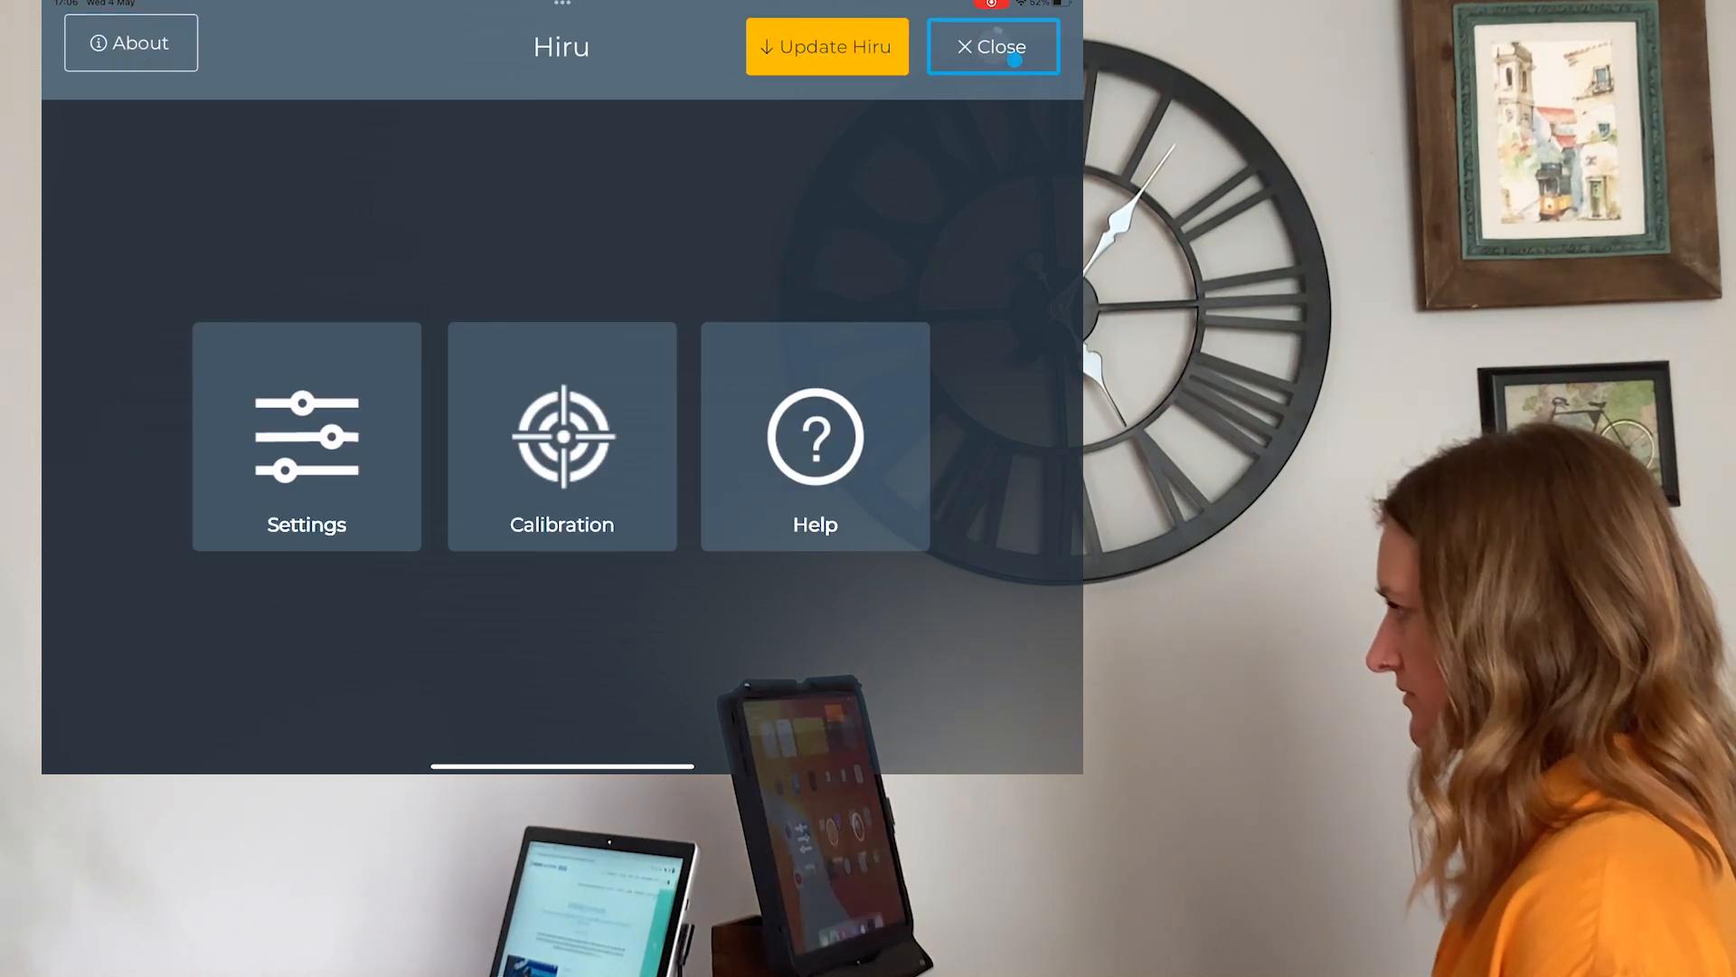
click(991, 47)
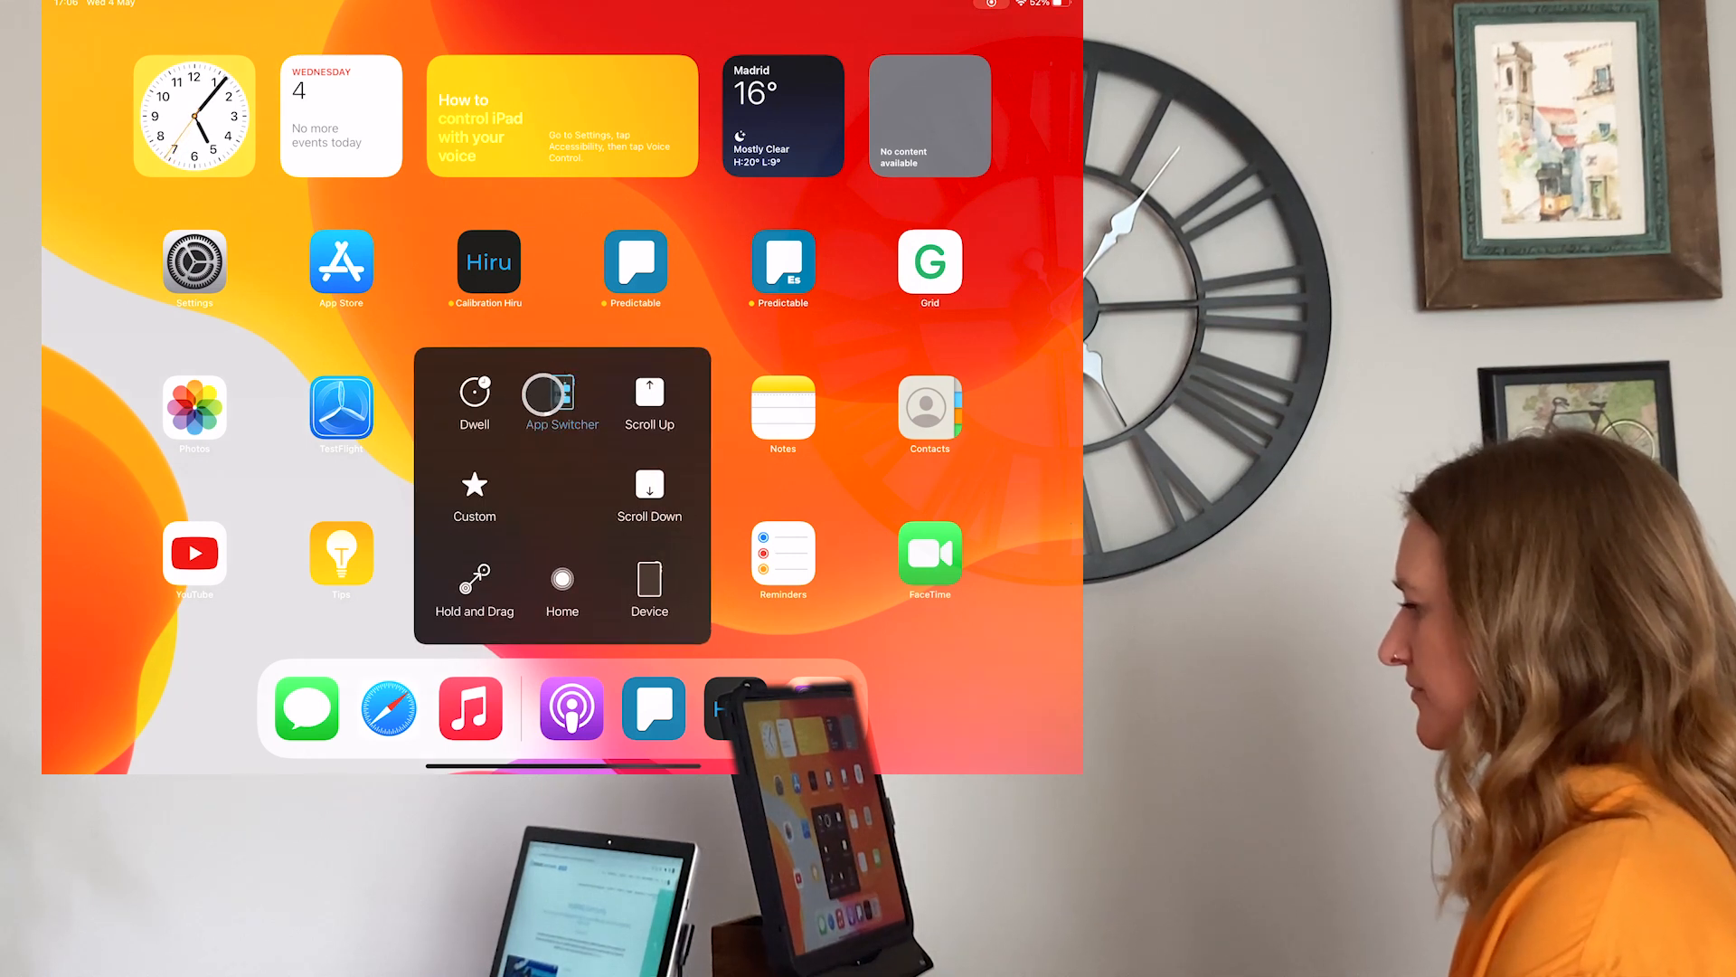
Use the AssistiveTouch gaze menu's App Switcher to bring Safari with the IRISBOND site forward.
click(560, 393)
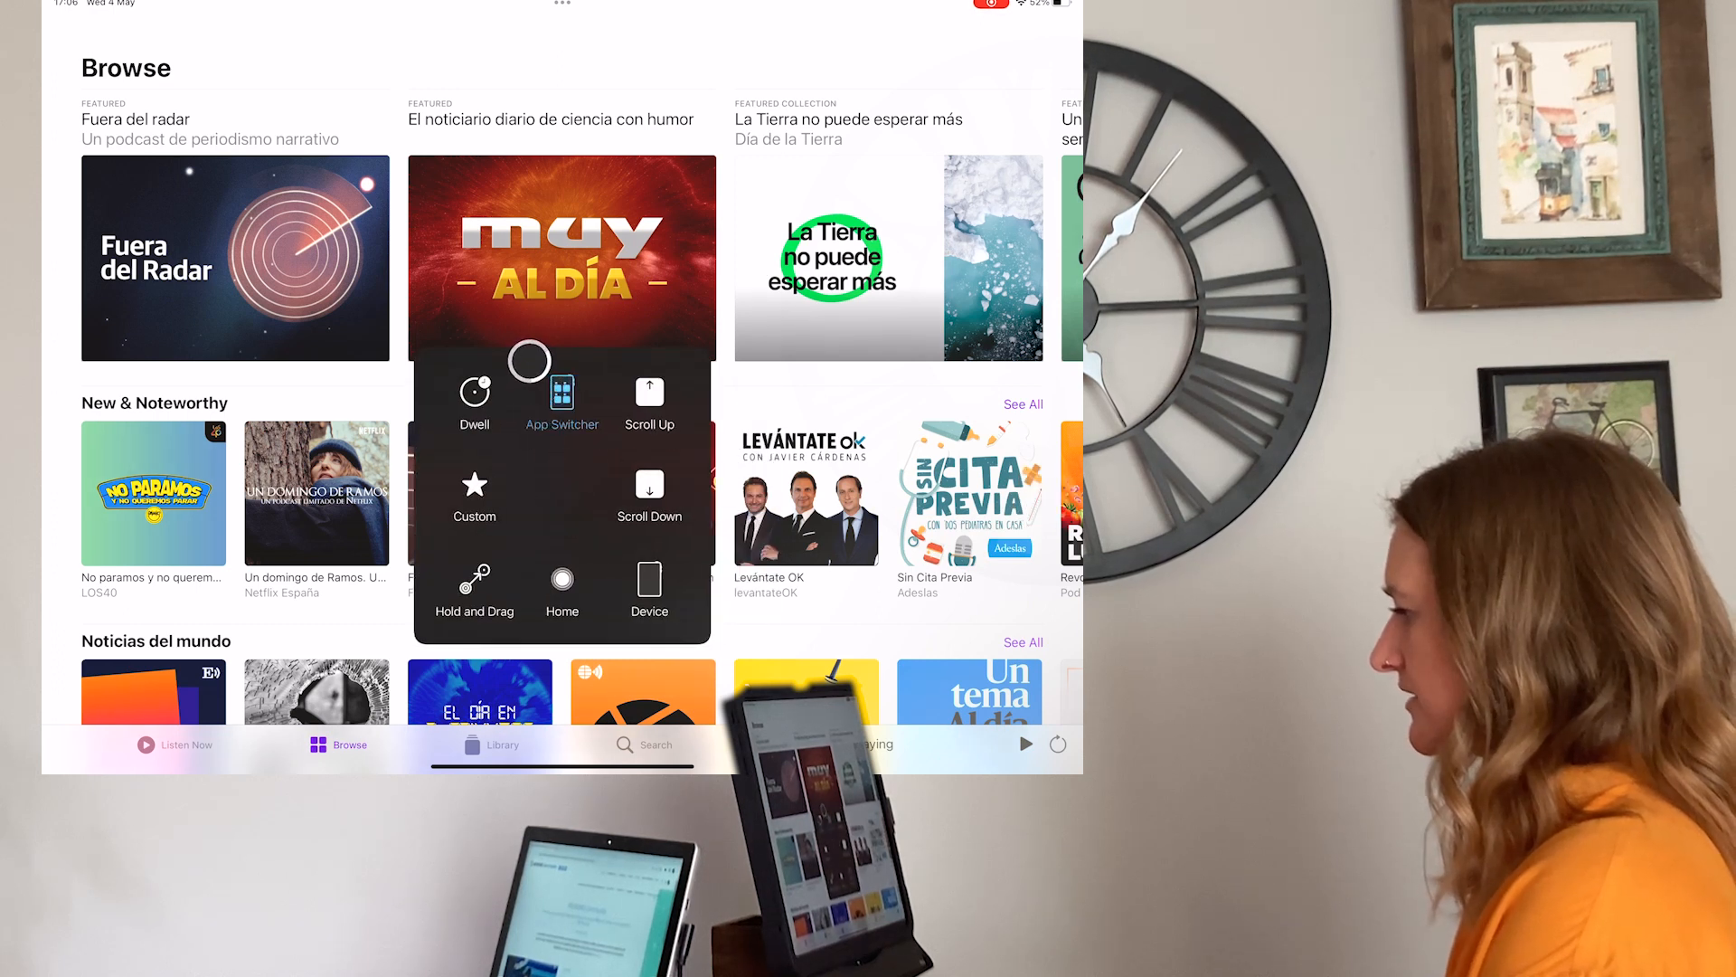
click(561, 398)
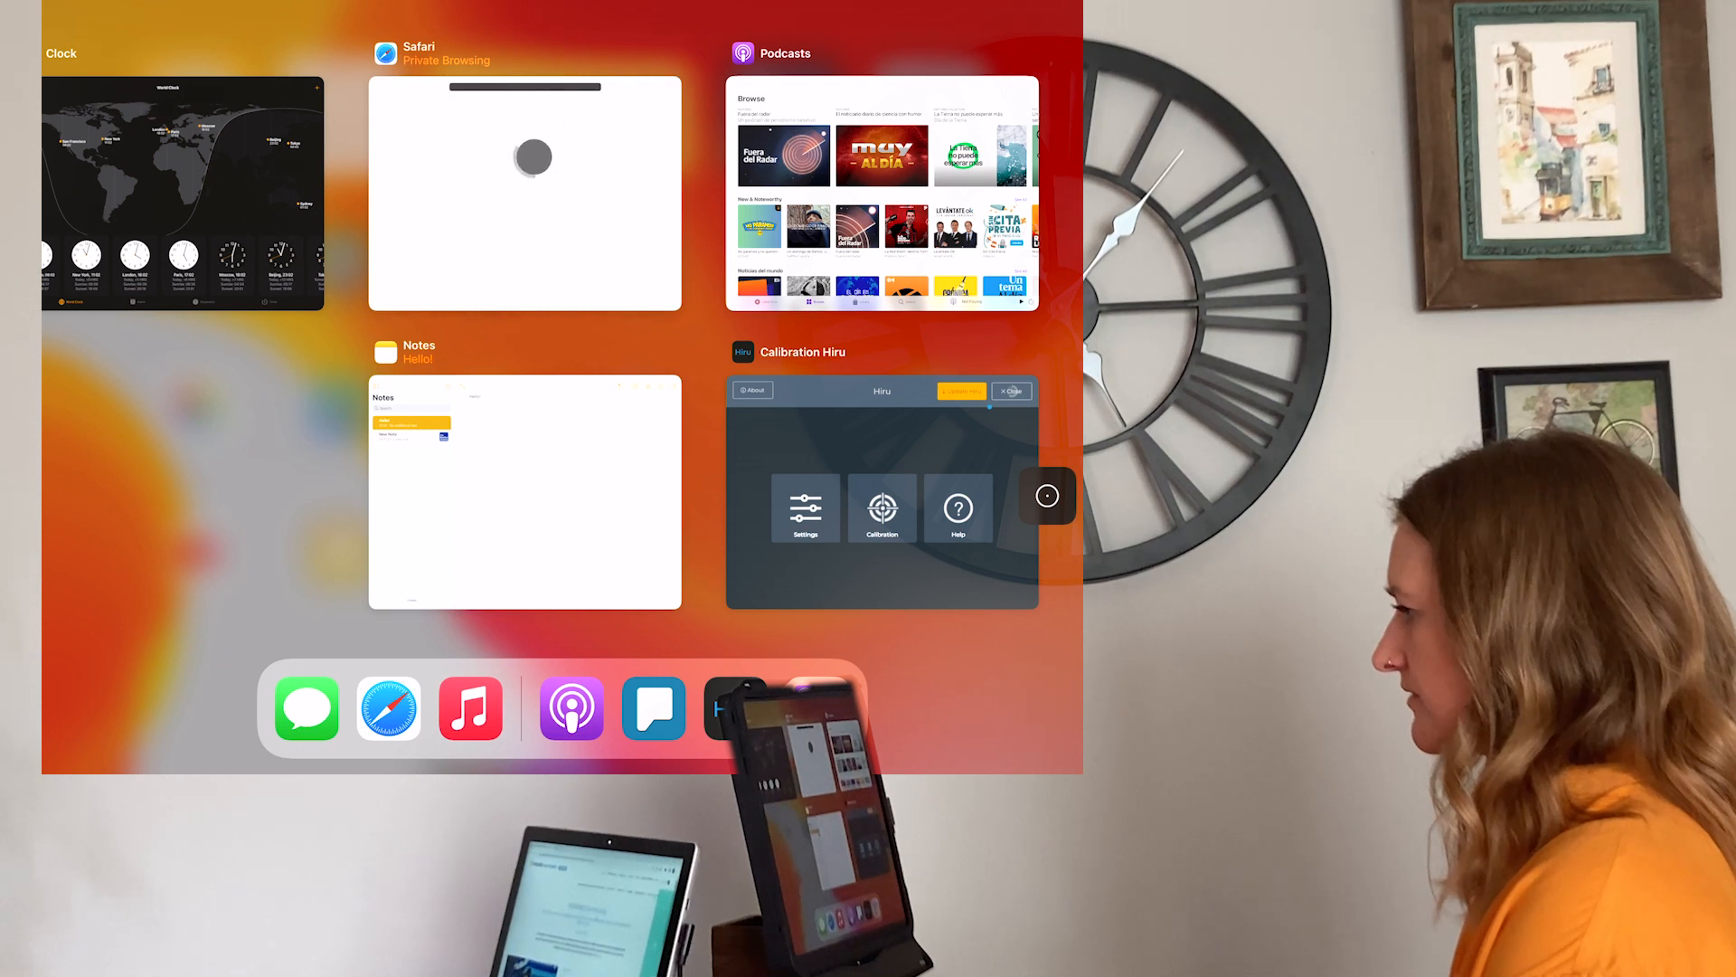
click(525, 193)
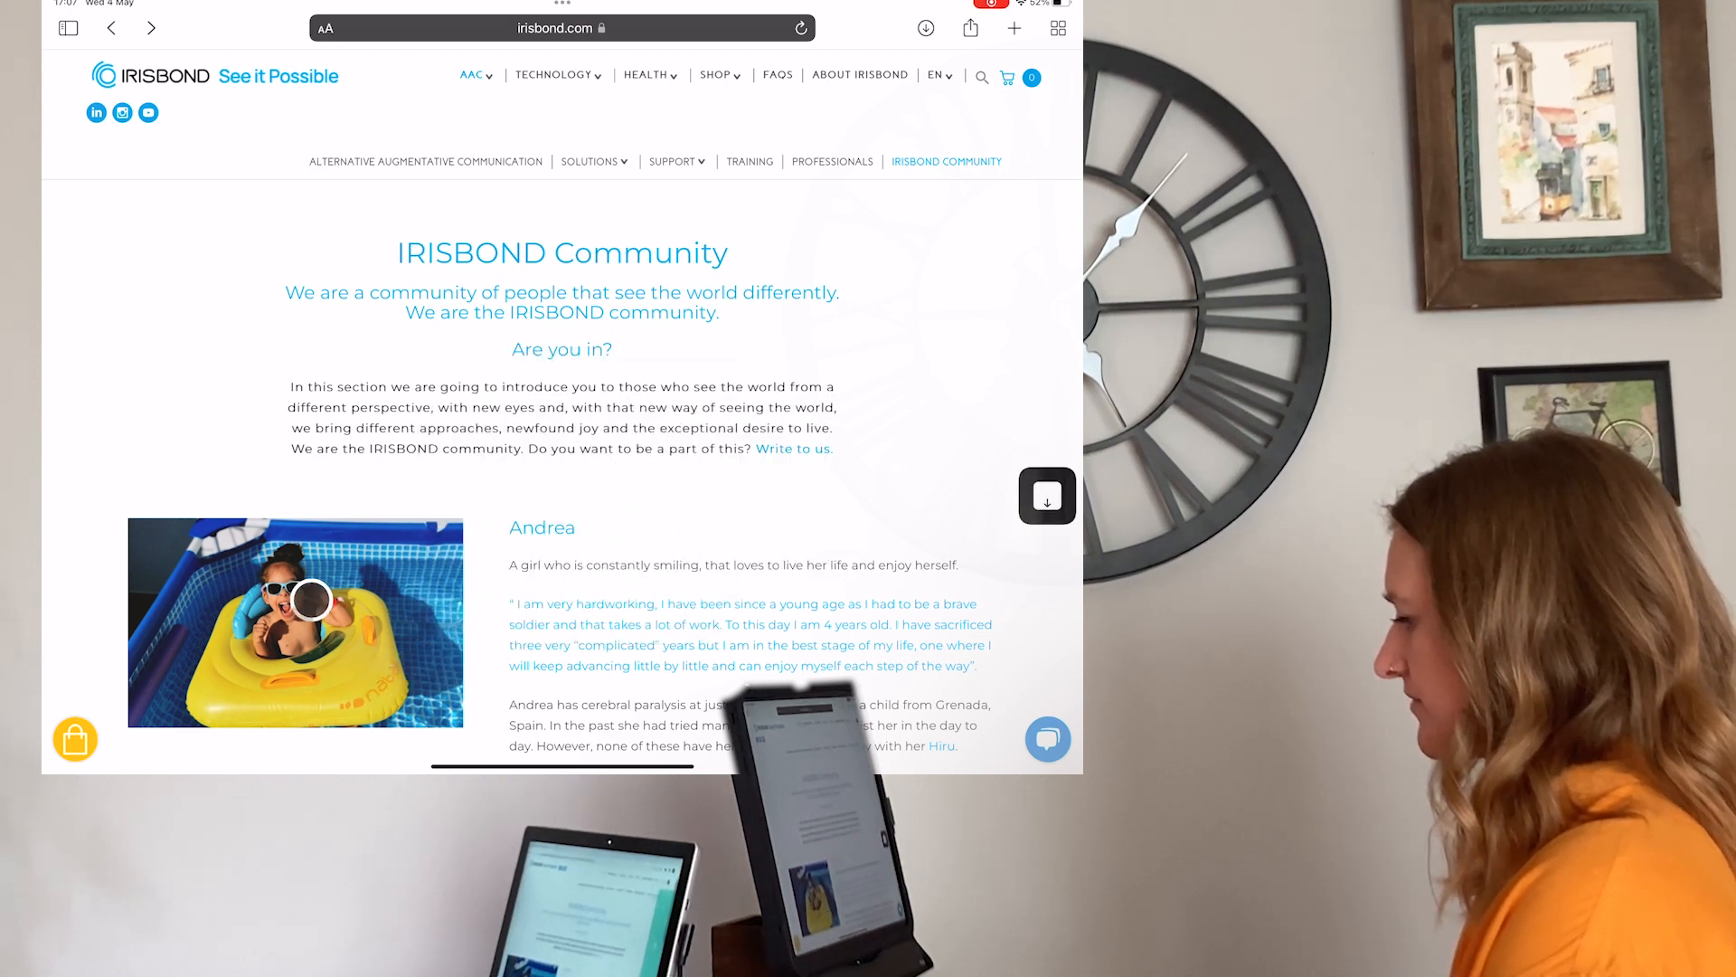
Scroll the IRISBOND Community page down to the Fran Vivó testimony section.
scroll(down, 3)
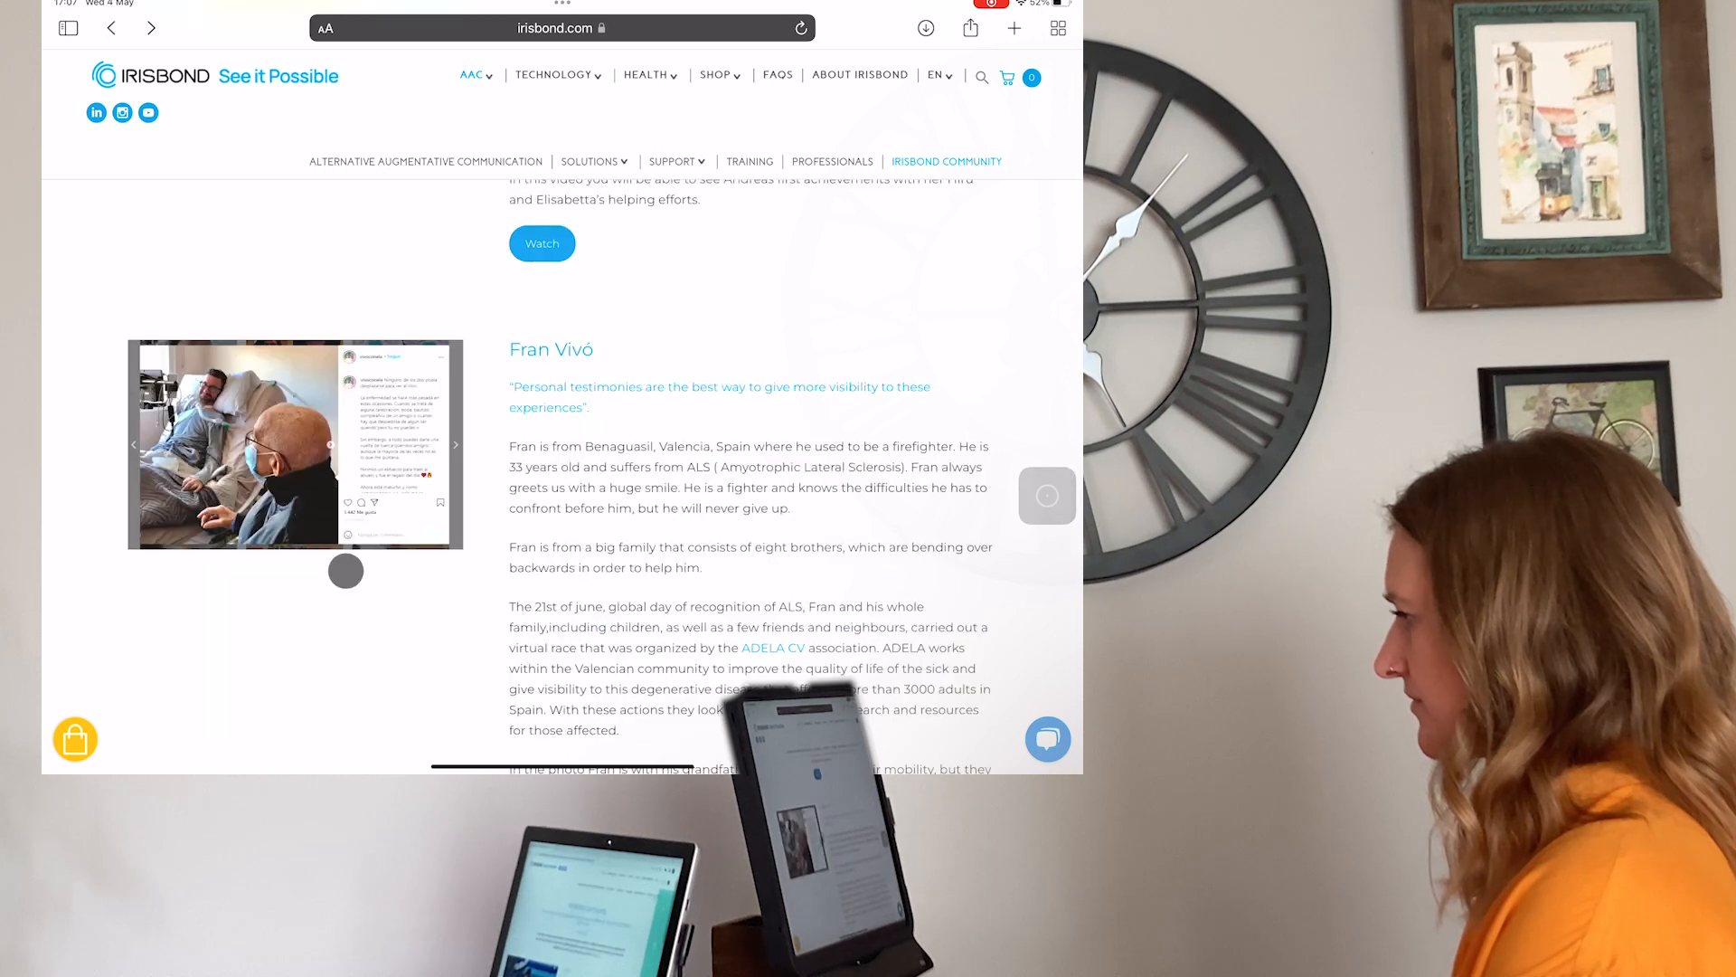